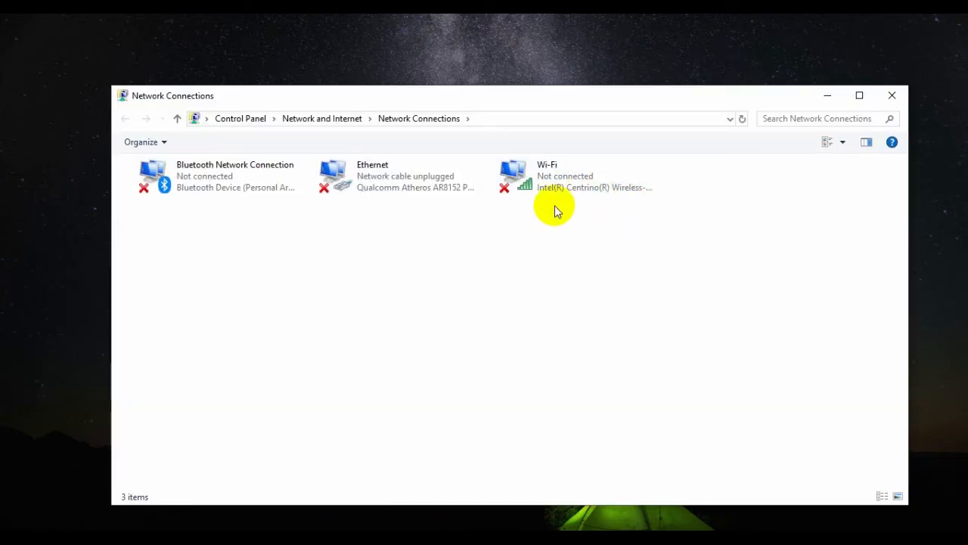
{"action": "mouse_move", "coordinate": [561, 212]}
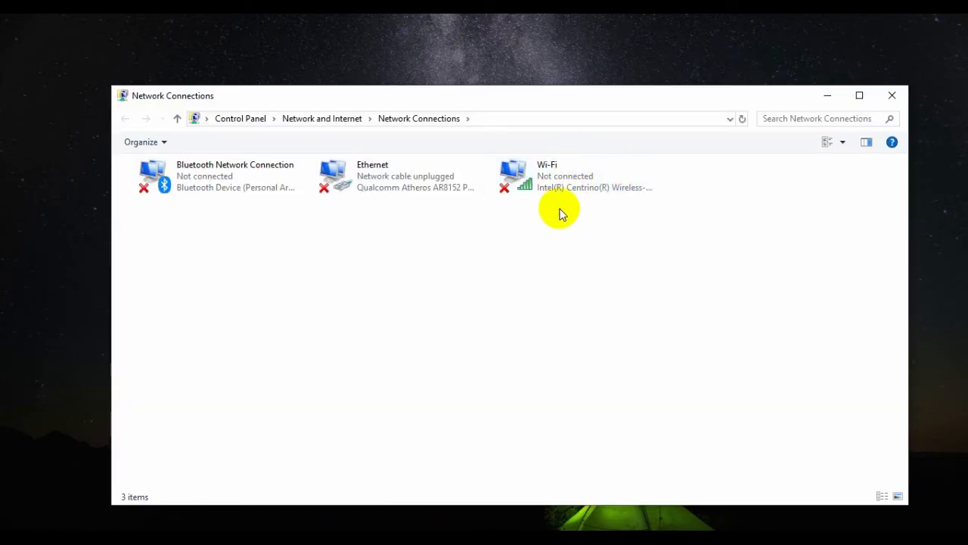
Disable the Wi-Fi adapter in Network Connections, then turn Wi-Fi back on from Action Center.
{"action": "right_click", "coordinate": [560, 178]}
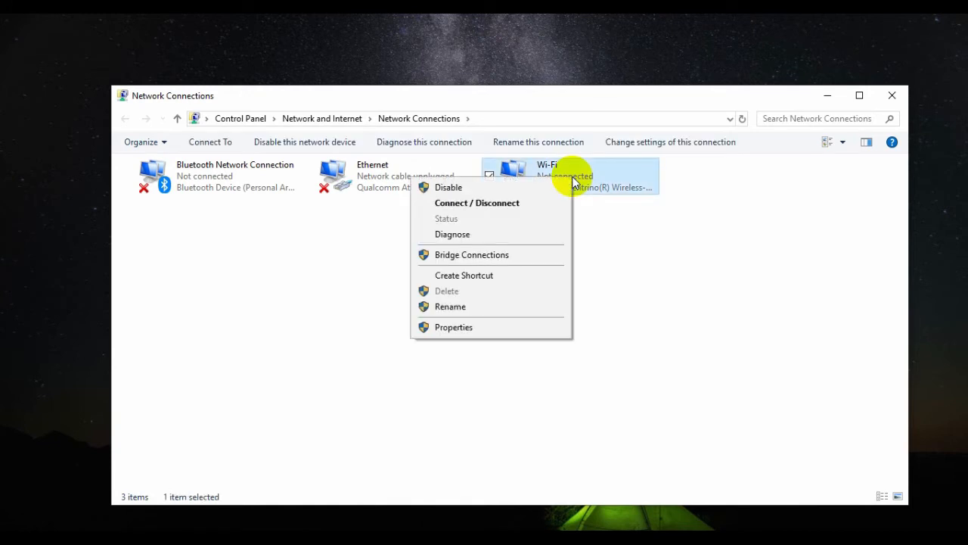
{"action": "left_click", "coordinate": [617, 231]}
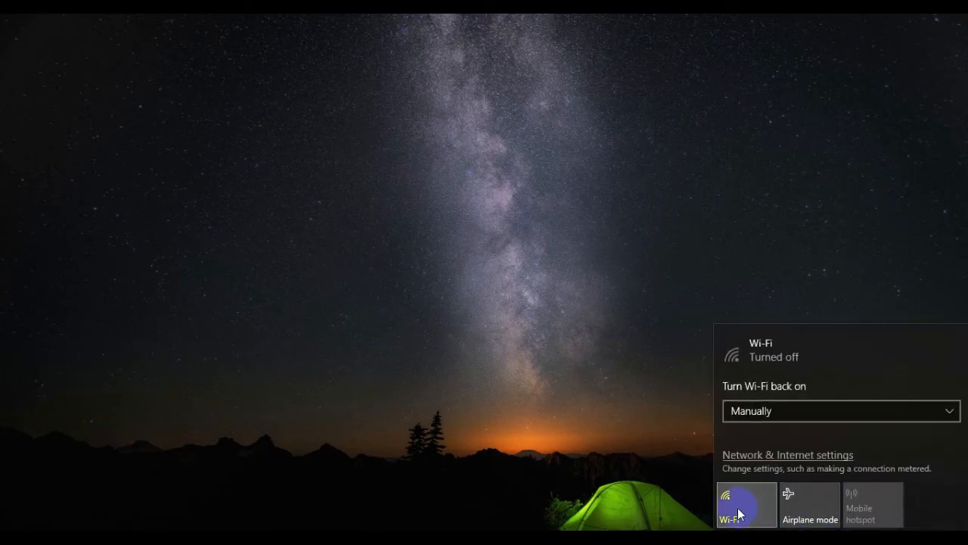
{"action": "left_click", "coordinate": [787, 455]}
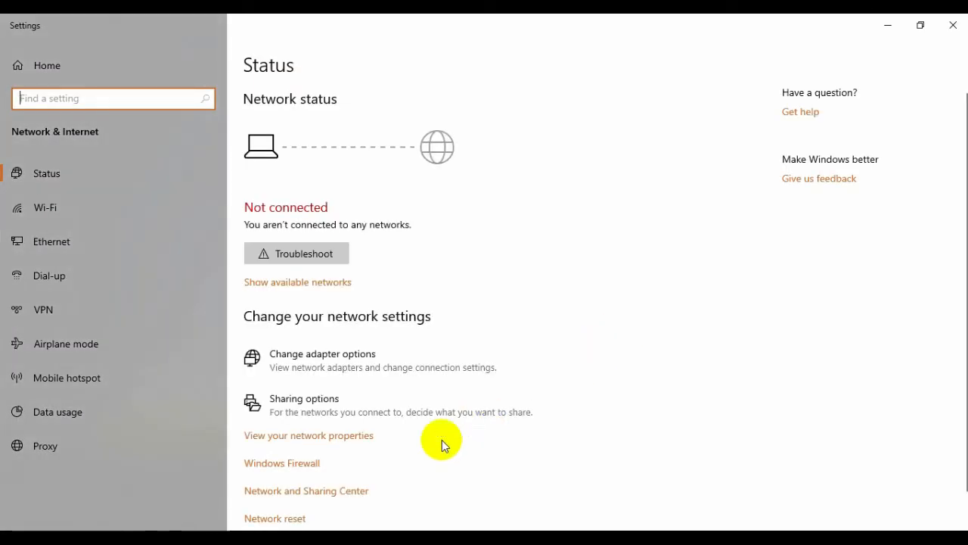
{"action": "mouse_move", "coordinate": [302, 500]}
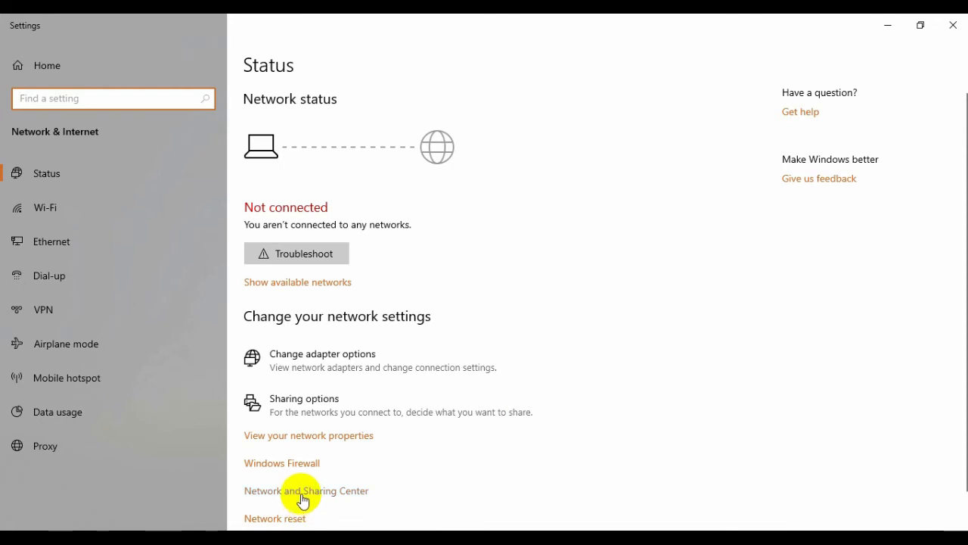
Turn on network discovery and file and printer sharing in advanced sharing settings, and save.
{"action": "left_click", "coordinate": [306, 490]}
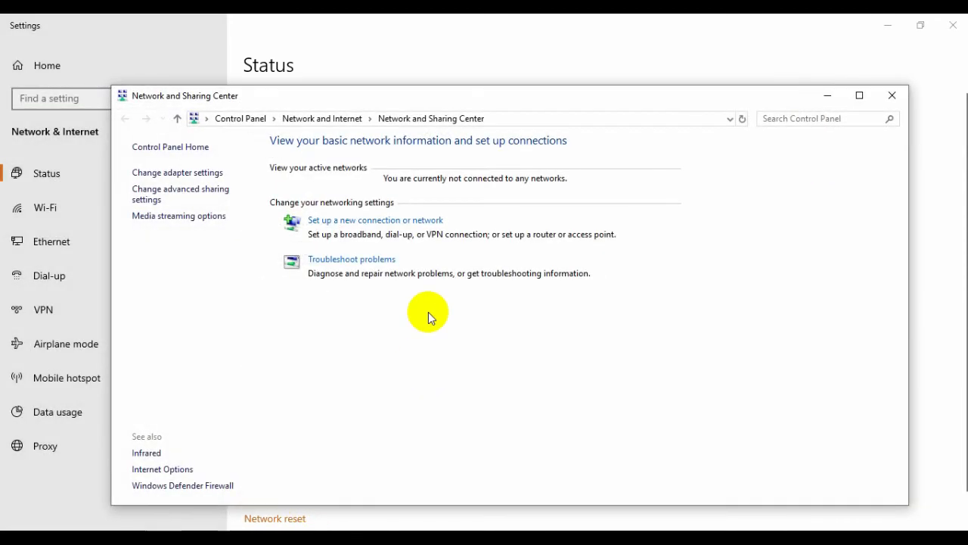
{"action": "mouse_move", "coordinate": [190, 204]}
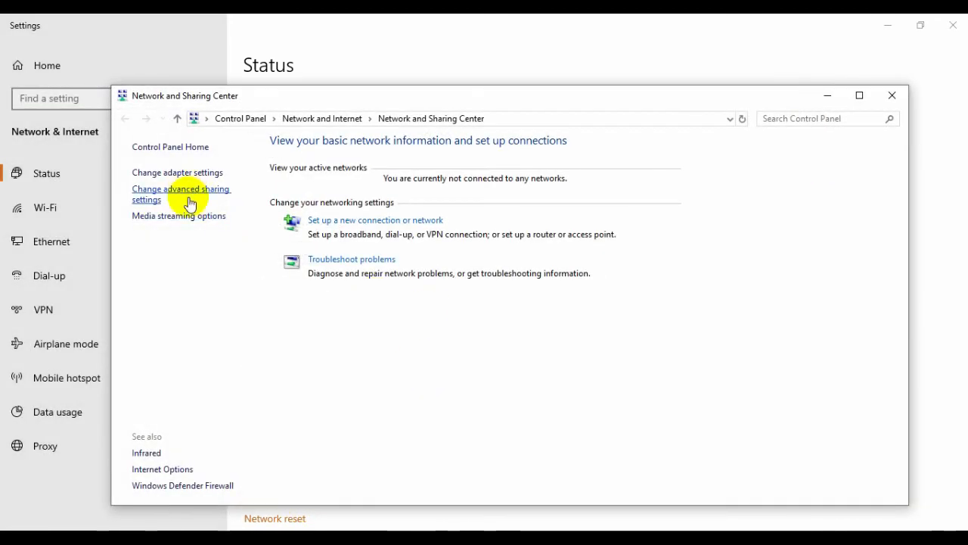
{"action": "left_click", "coordinate": [181, 193]}
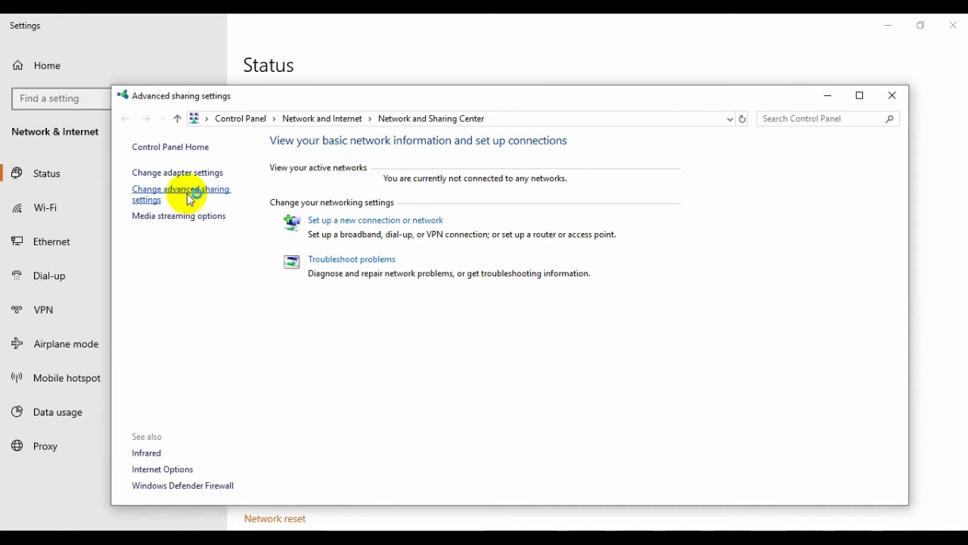
{"action": "left_click", "coordinate": [181, 193]}
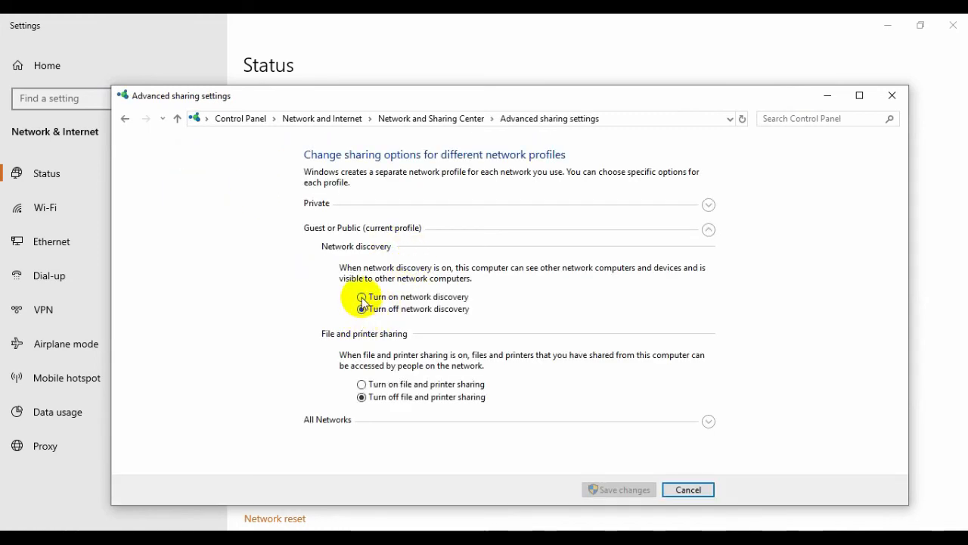
{"action": "left_click", "coordinate": [362, 296]}
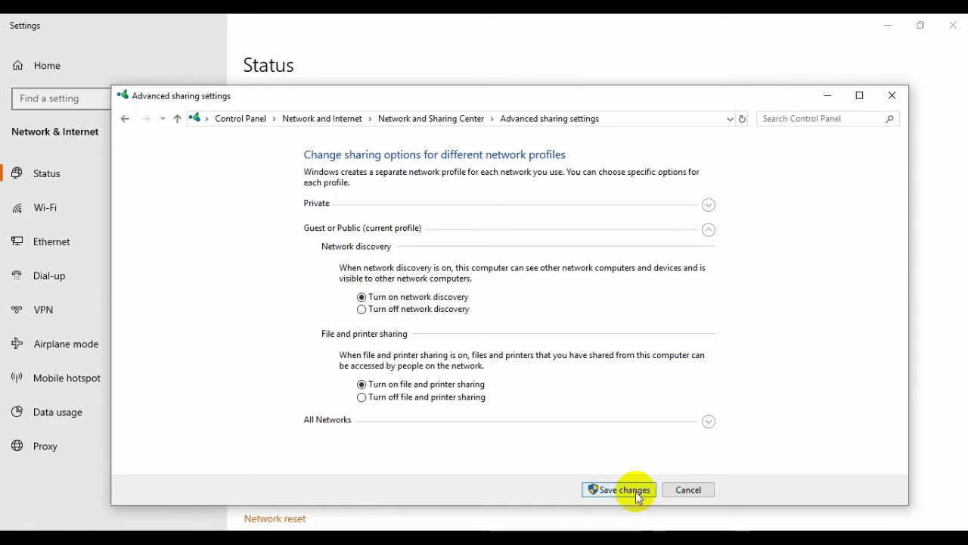
{"action": "left_click", "coordinate": [618, 490]}
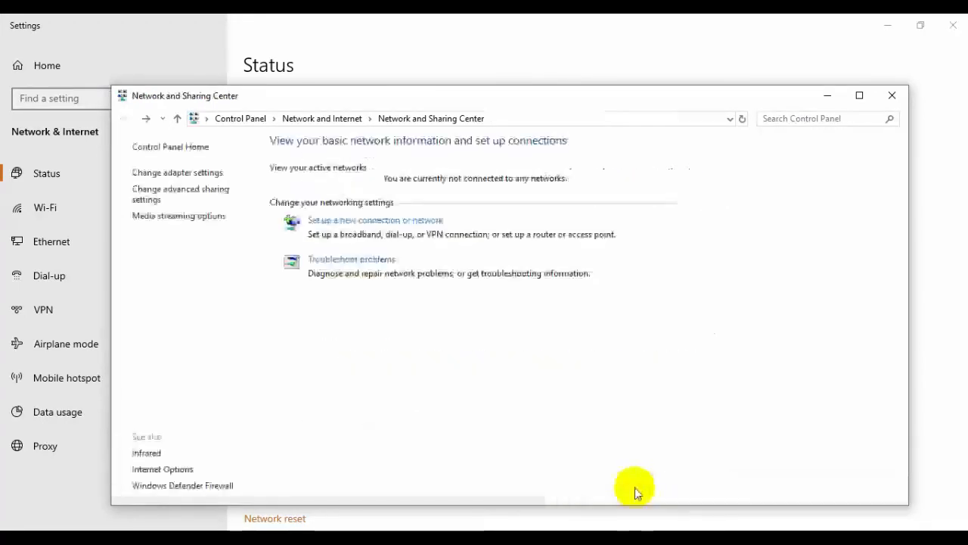
{"action": "left_click", "coordinate": [892, 95]}
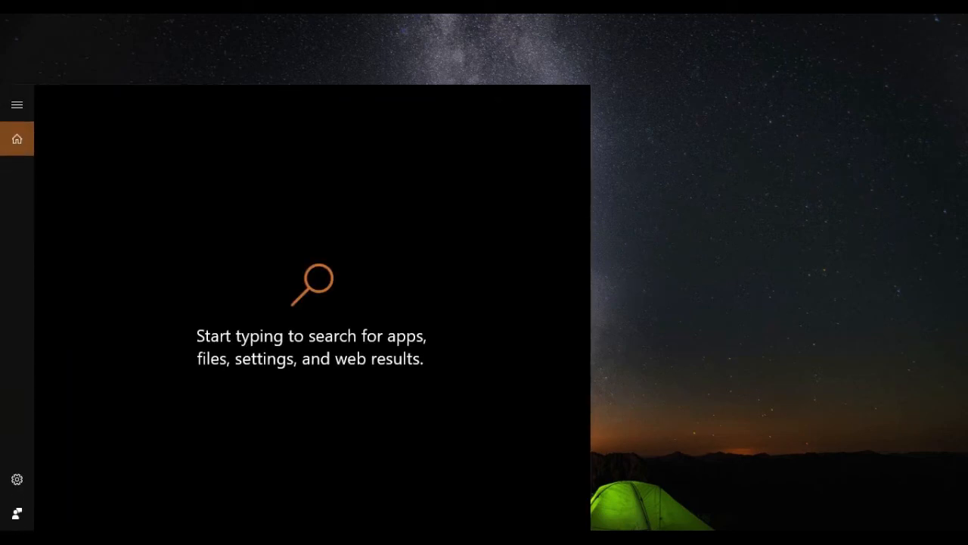
Search for cmd and run Command Prompt as administrator.
{"action": "type", "text": "cmd"}
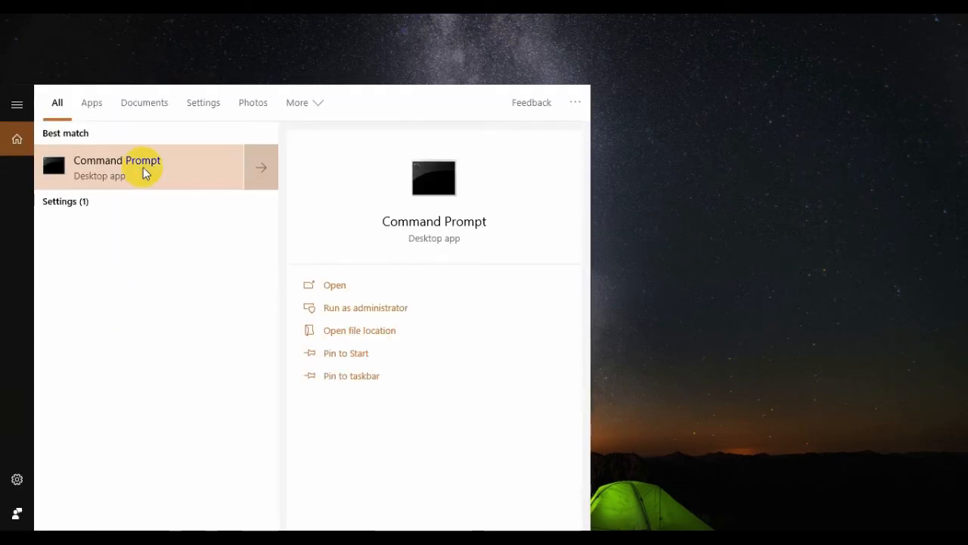
{"action": "right_click", "coordinate": [116, 166]}
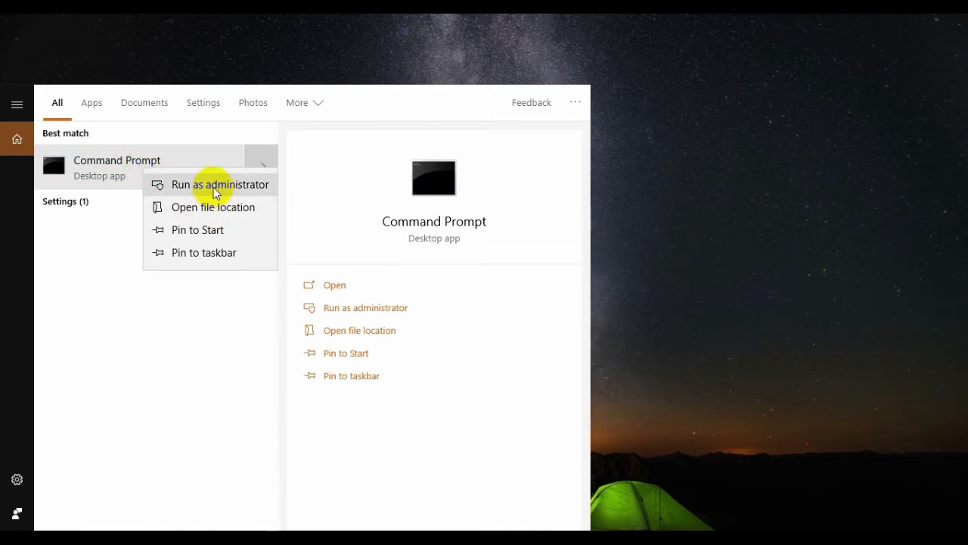
{"action": "left_click", "coordinate": [220, 185]}
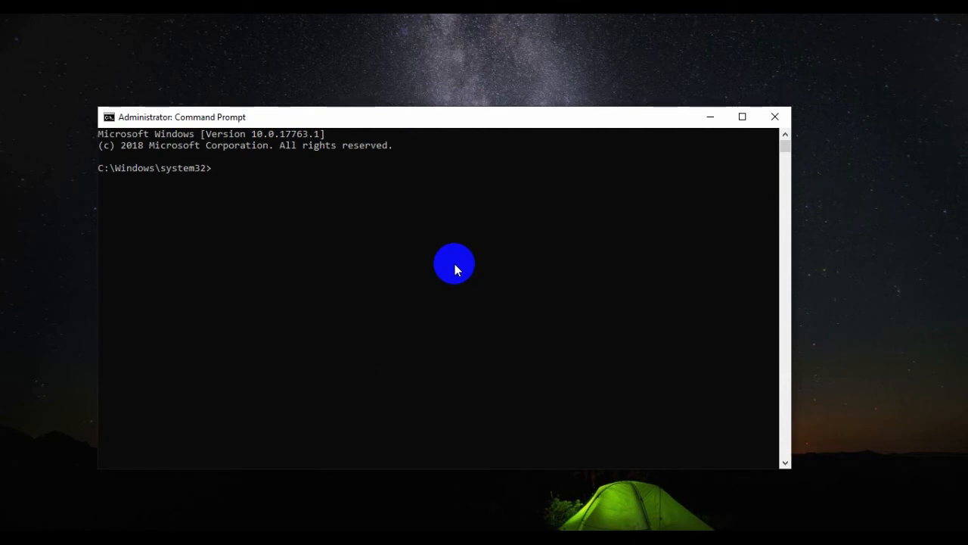
{"action": "mouse_move", "coordinate": [435, 248]}
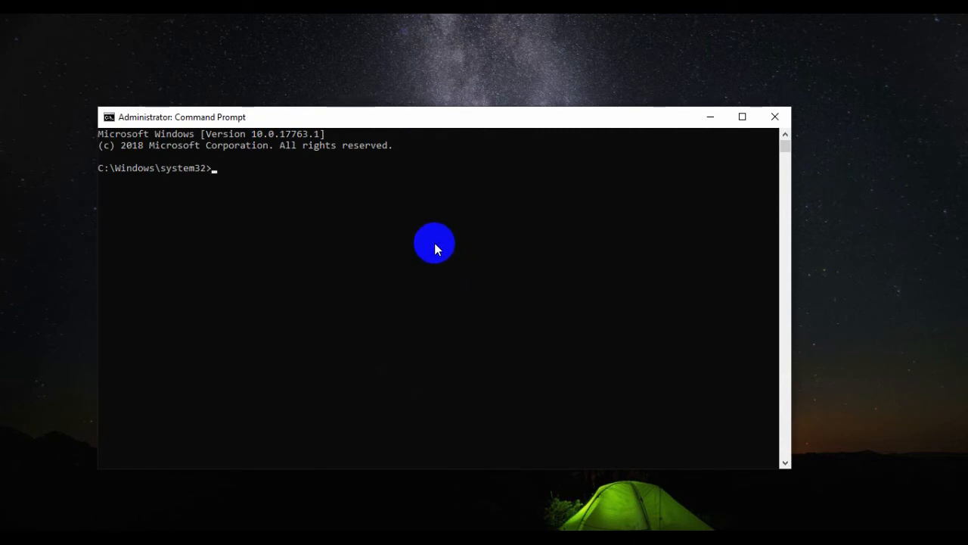
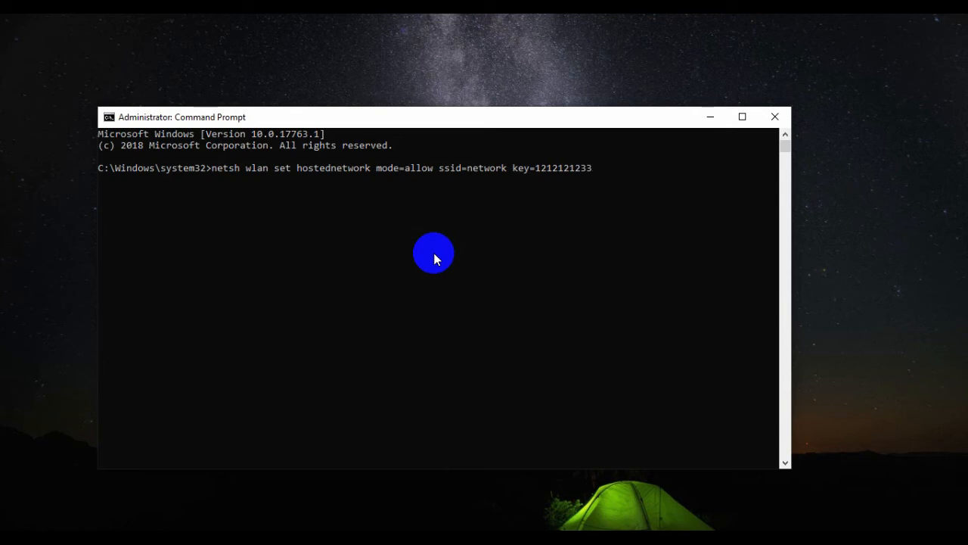
{"action": "key", "text": "Return"}
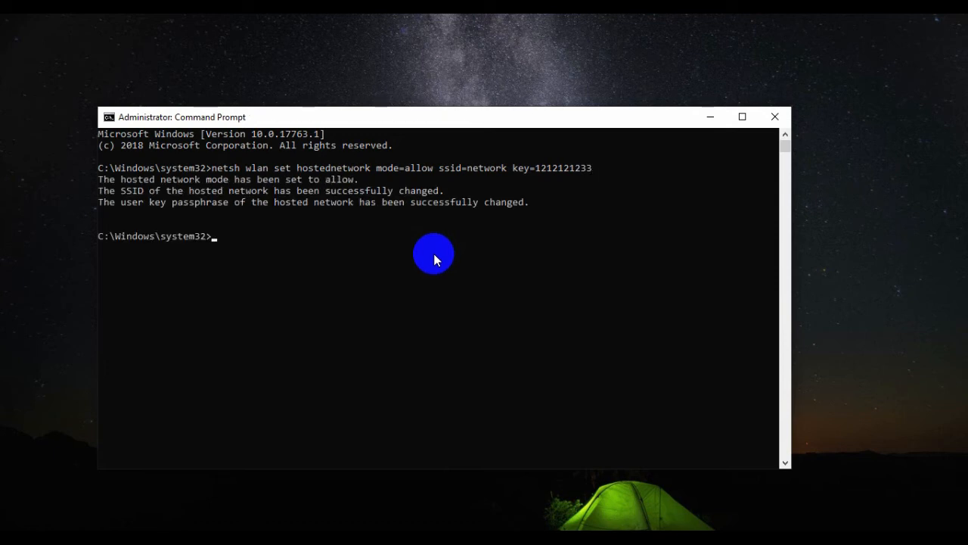
{"action": "mouse_move", "coordinate": [404, 198]}
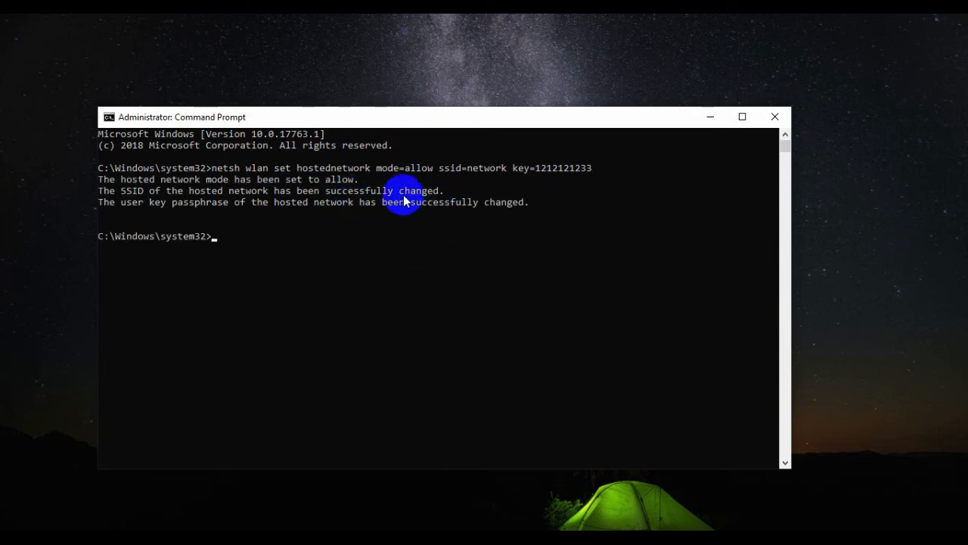
{"action": "mouse_move", "coordinate": [422, 207]}
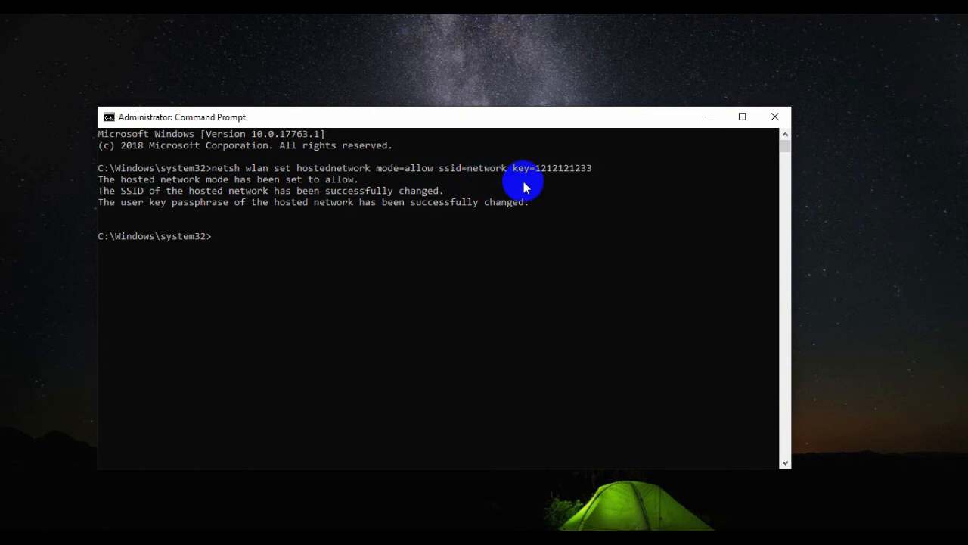
{"action": "mouse_move", "coordinate": [560, 182]}
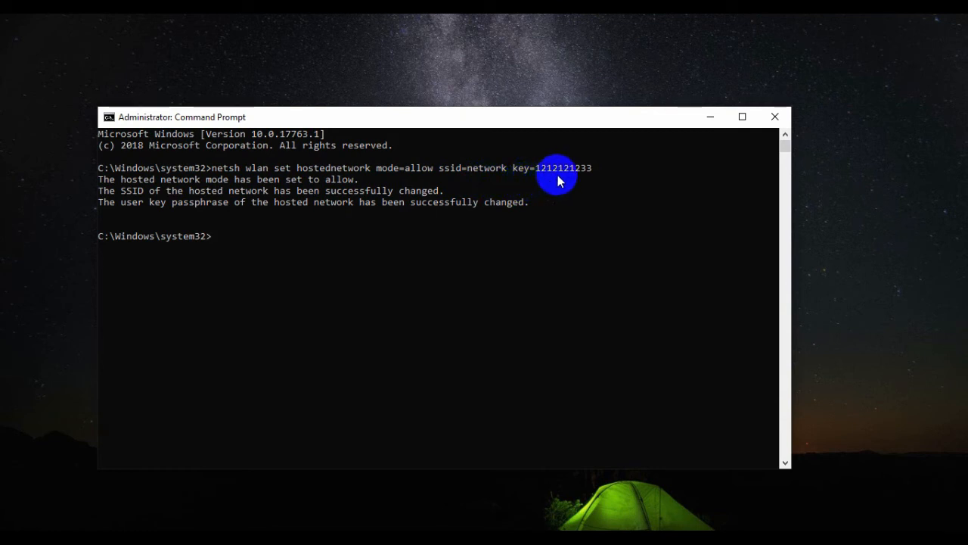
{"action": "mouse_move", "coordinate": [546, 180]}
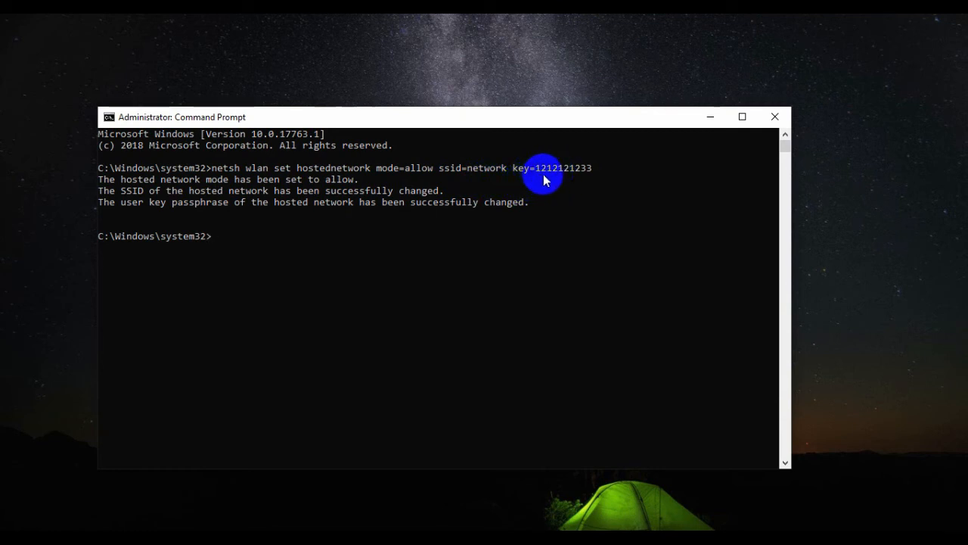
{"action": "mouse_move", "coordinate": [597, 189]}
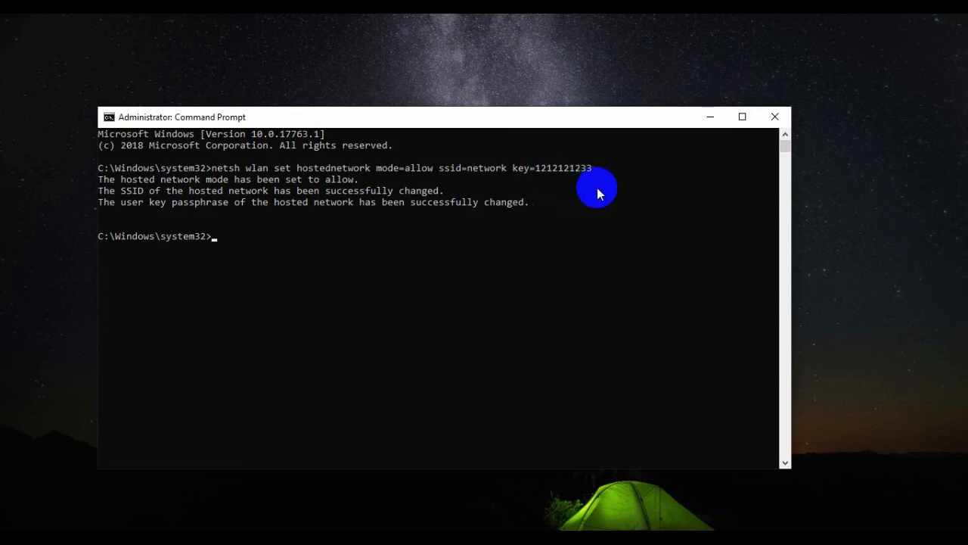
{"action": "mouse_move", "coordinate": [378, 250]}
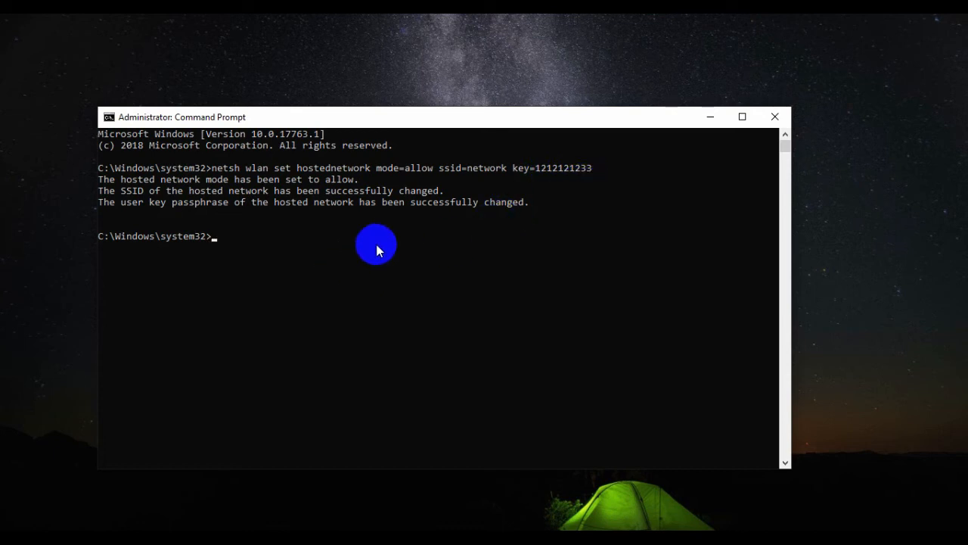
{"action": "mouse_move", "coordinate": [339, 232]}
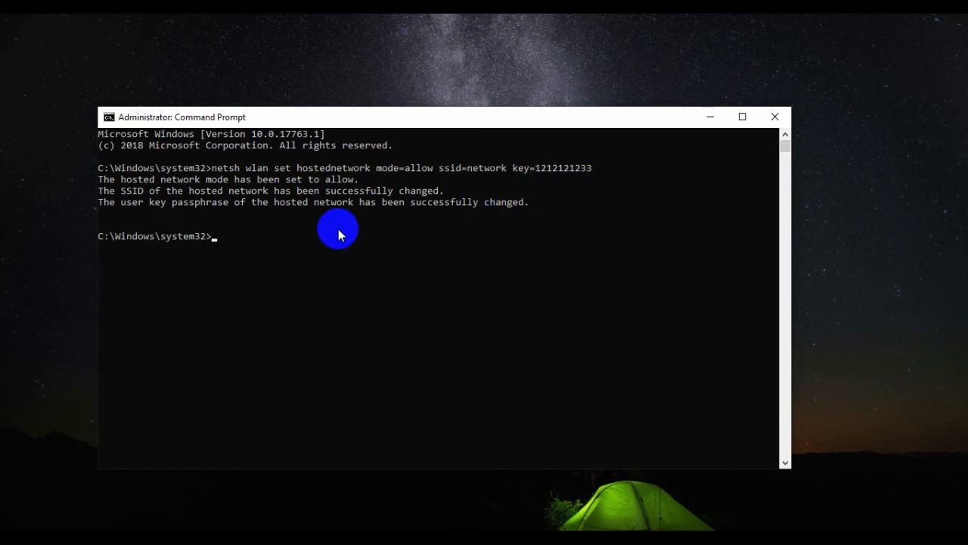
{"action": "mouse_move", "coordinate": [306, 248]}
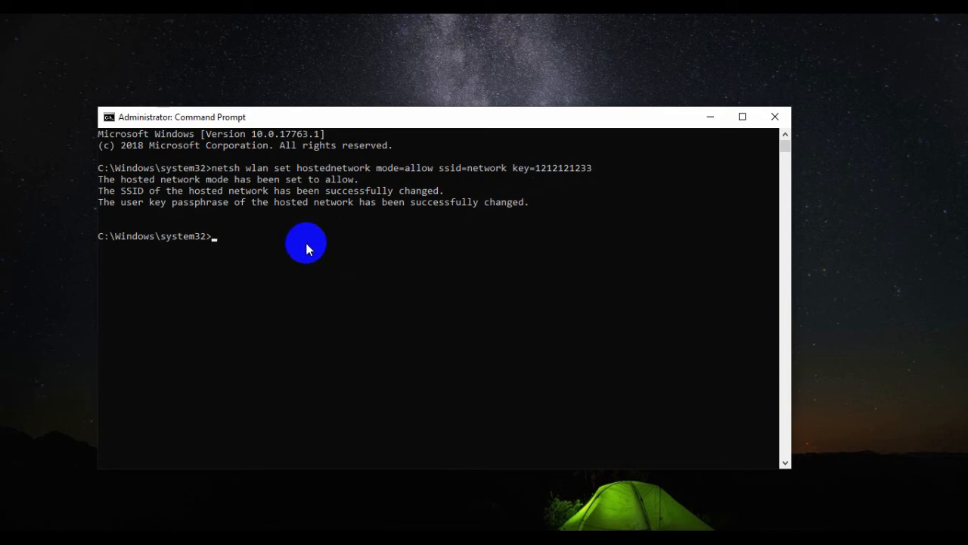
Enter the command netsh wlan start hostednetwork to start the hosted network.
{"action": "type", "text": "netsh"}
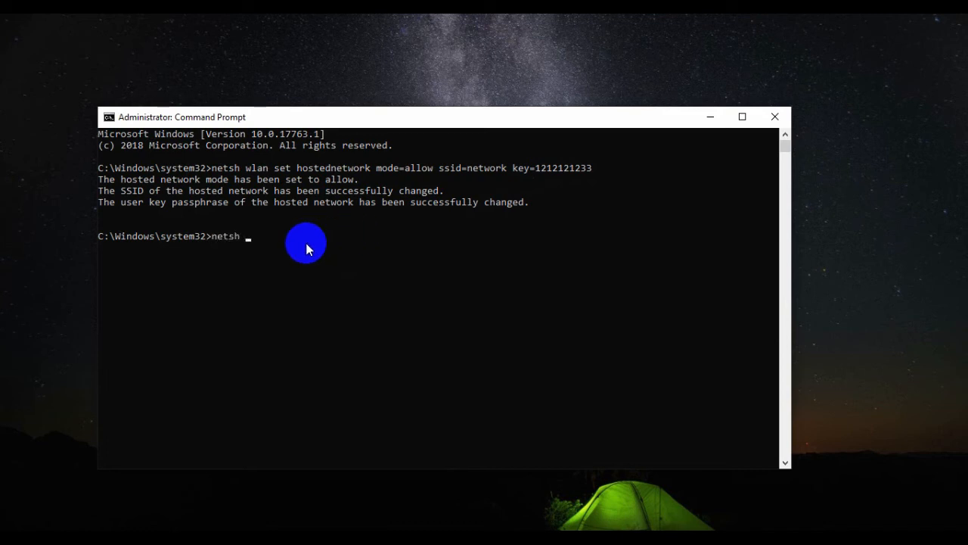
{"action": "type", "text": "wlan"}
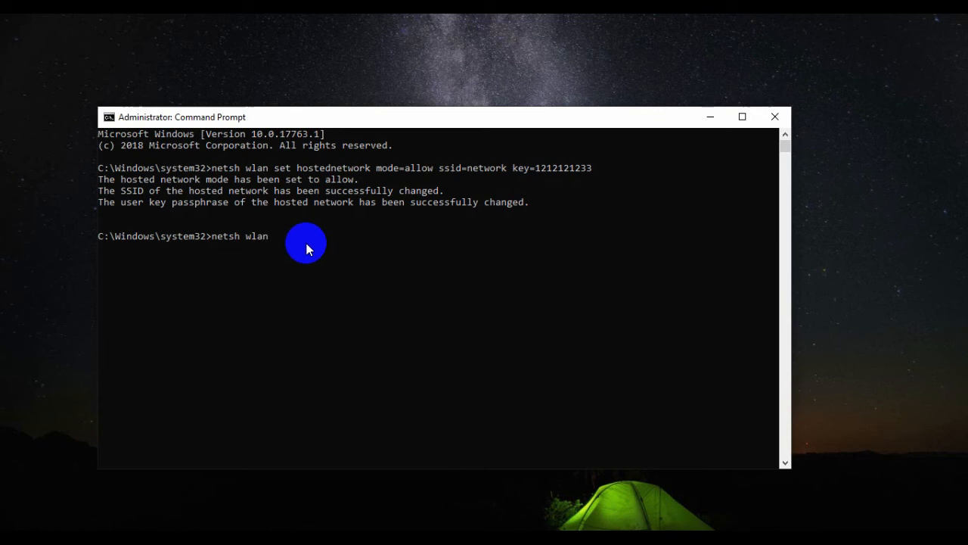
{"action": "type", "text": "start"}
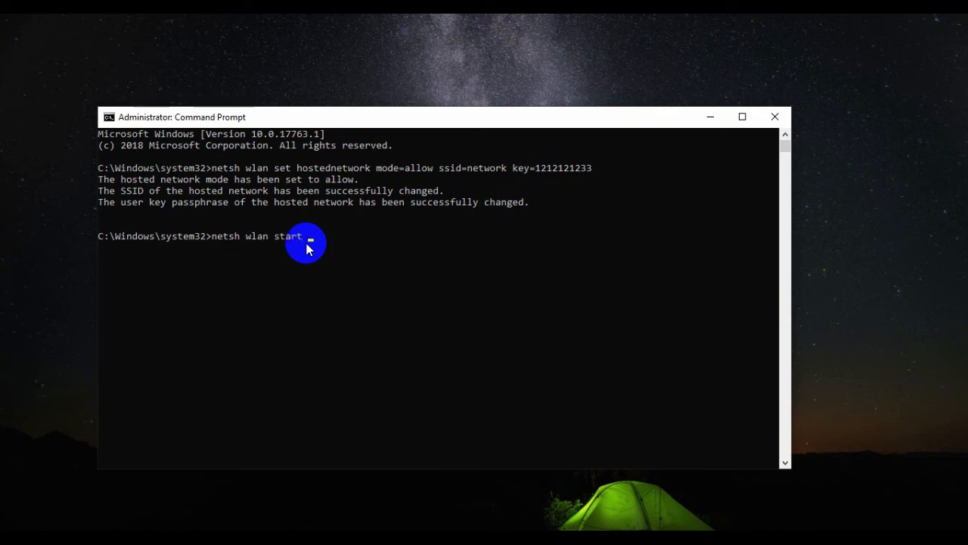
{"action": "type", "text": "hostedn"}
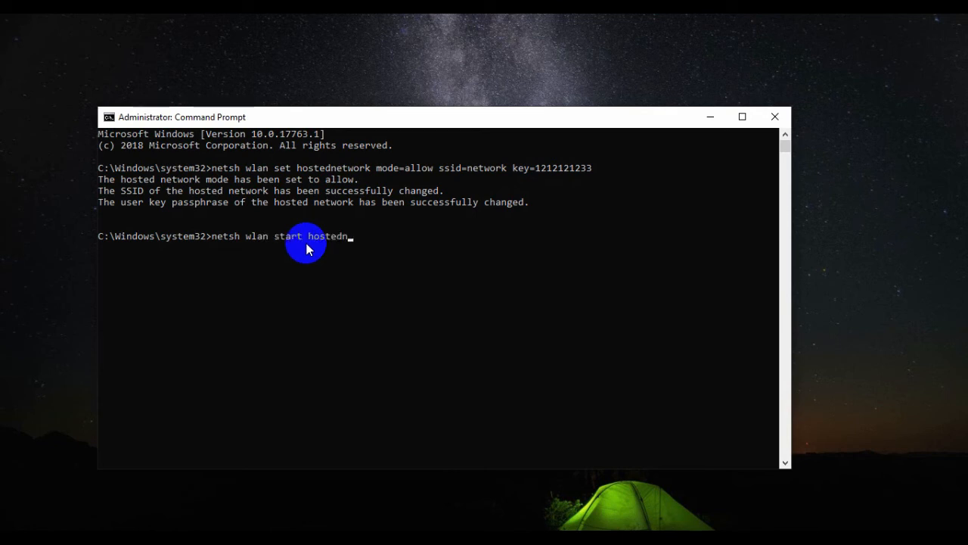
{"action": "type", "text": "etwork"}
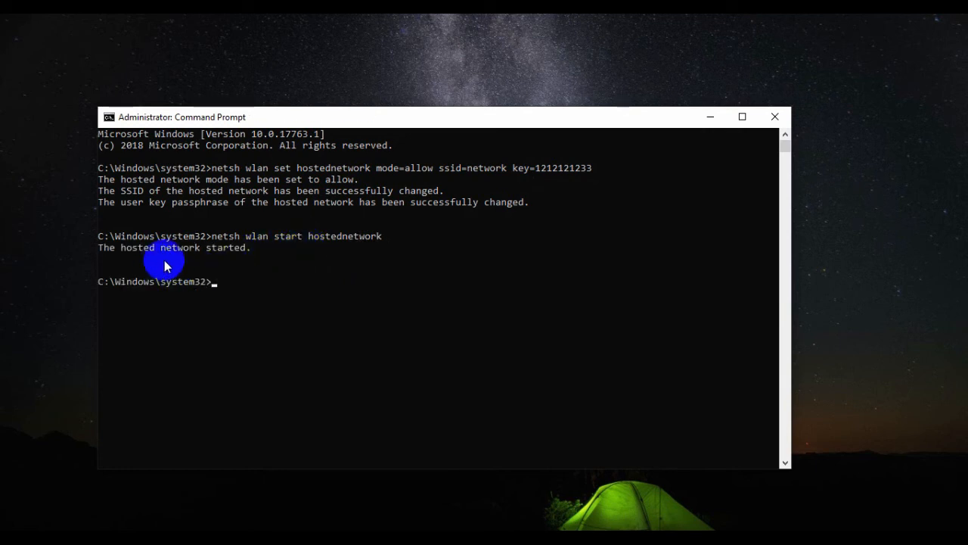
{"action": "mouse_move", "coordinate": [299, 272]}
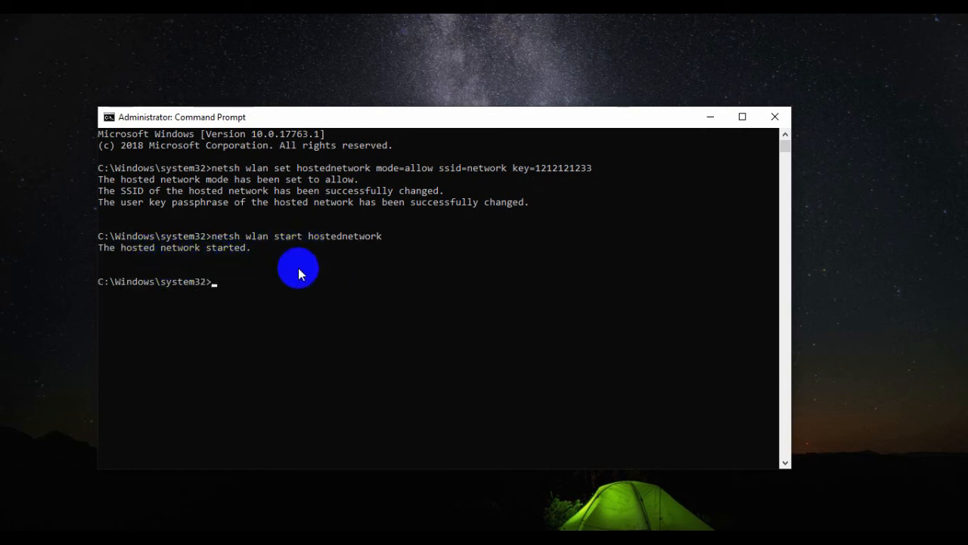
{"action": "mouse_move", "coordinate": [522, 270]}
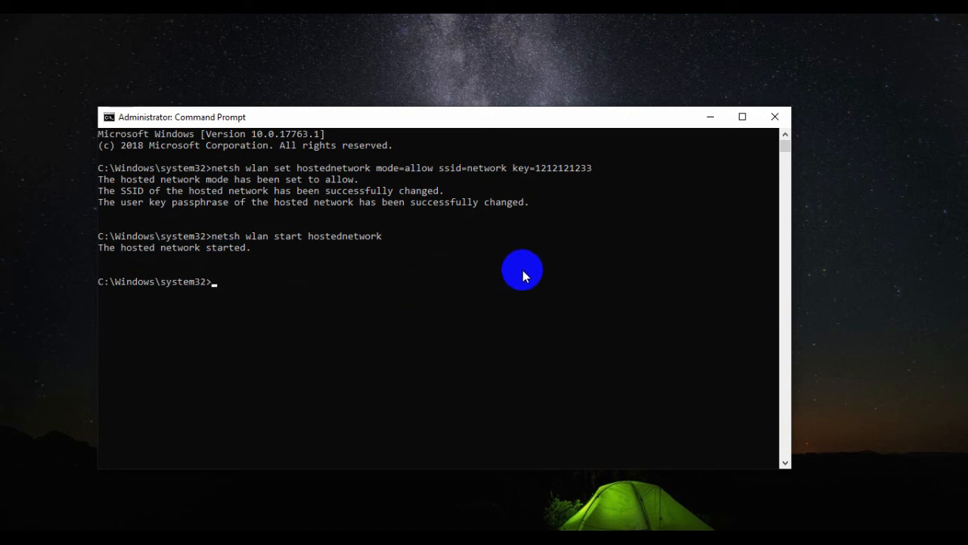